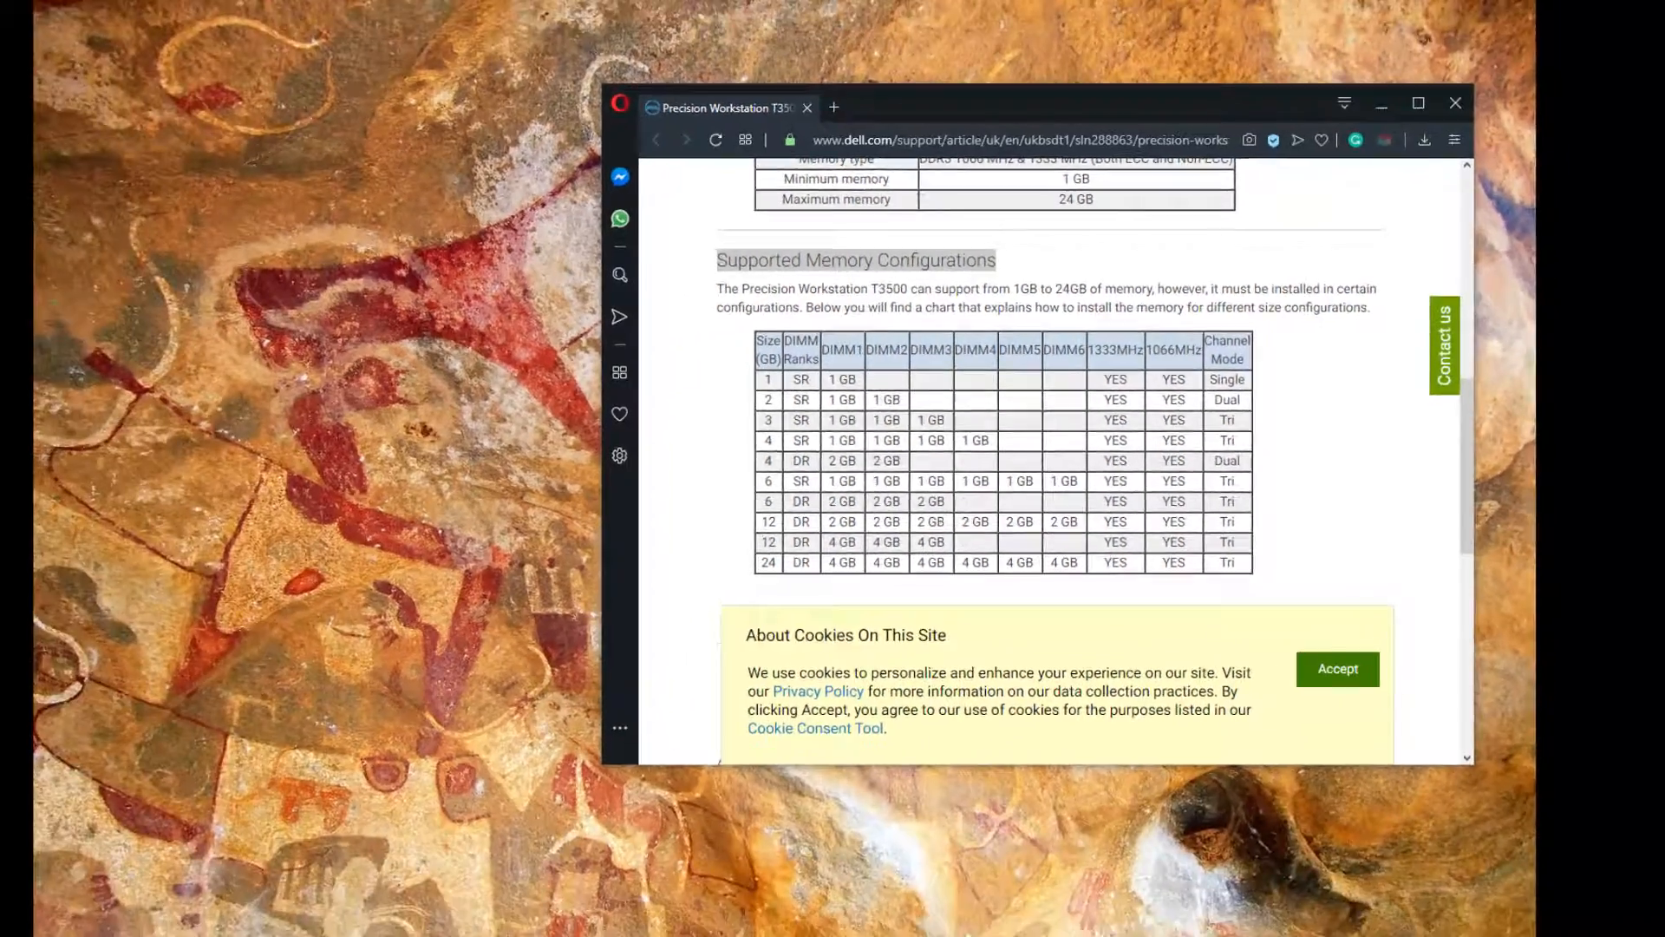
- Run wmic MEMORYCHIP get BankLabel,DeviceLocator,Capacity,Tag to list the installed DIMMs
{"action": "left_click", "coordinate": [37, 901]}
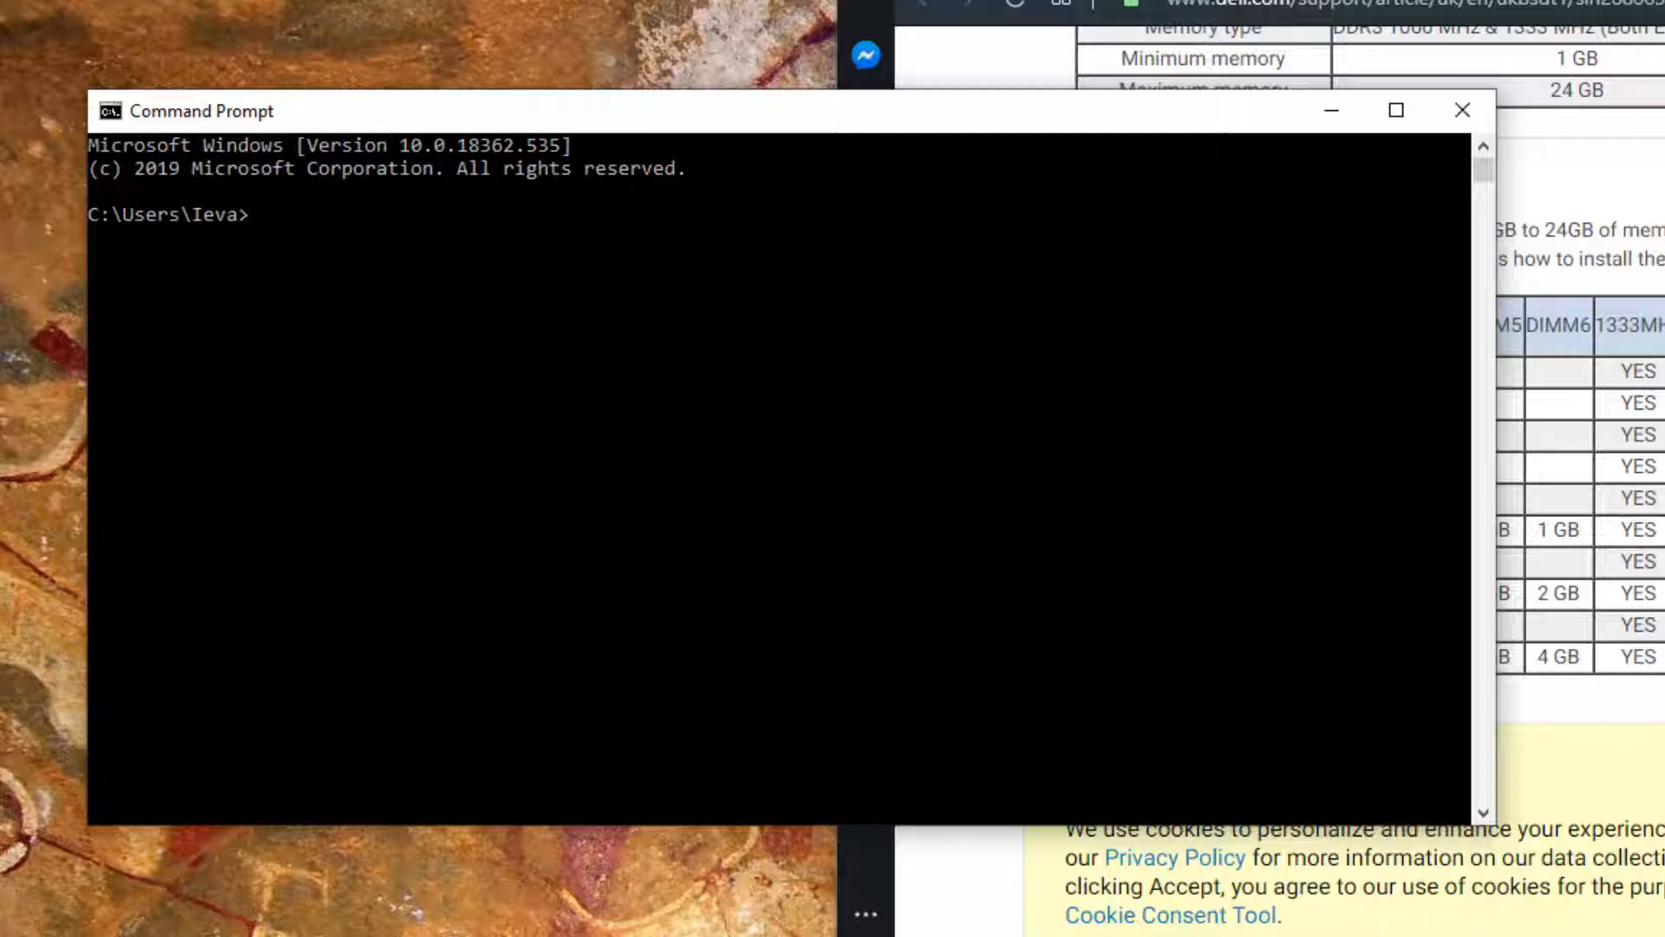
{"action": "type", "text": "wmic MEMORYCHIP get BankLabel,DeviceLocator,Capacity,Tag"}
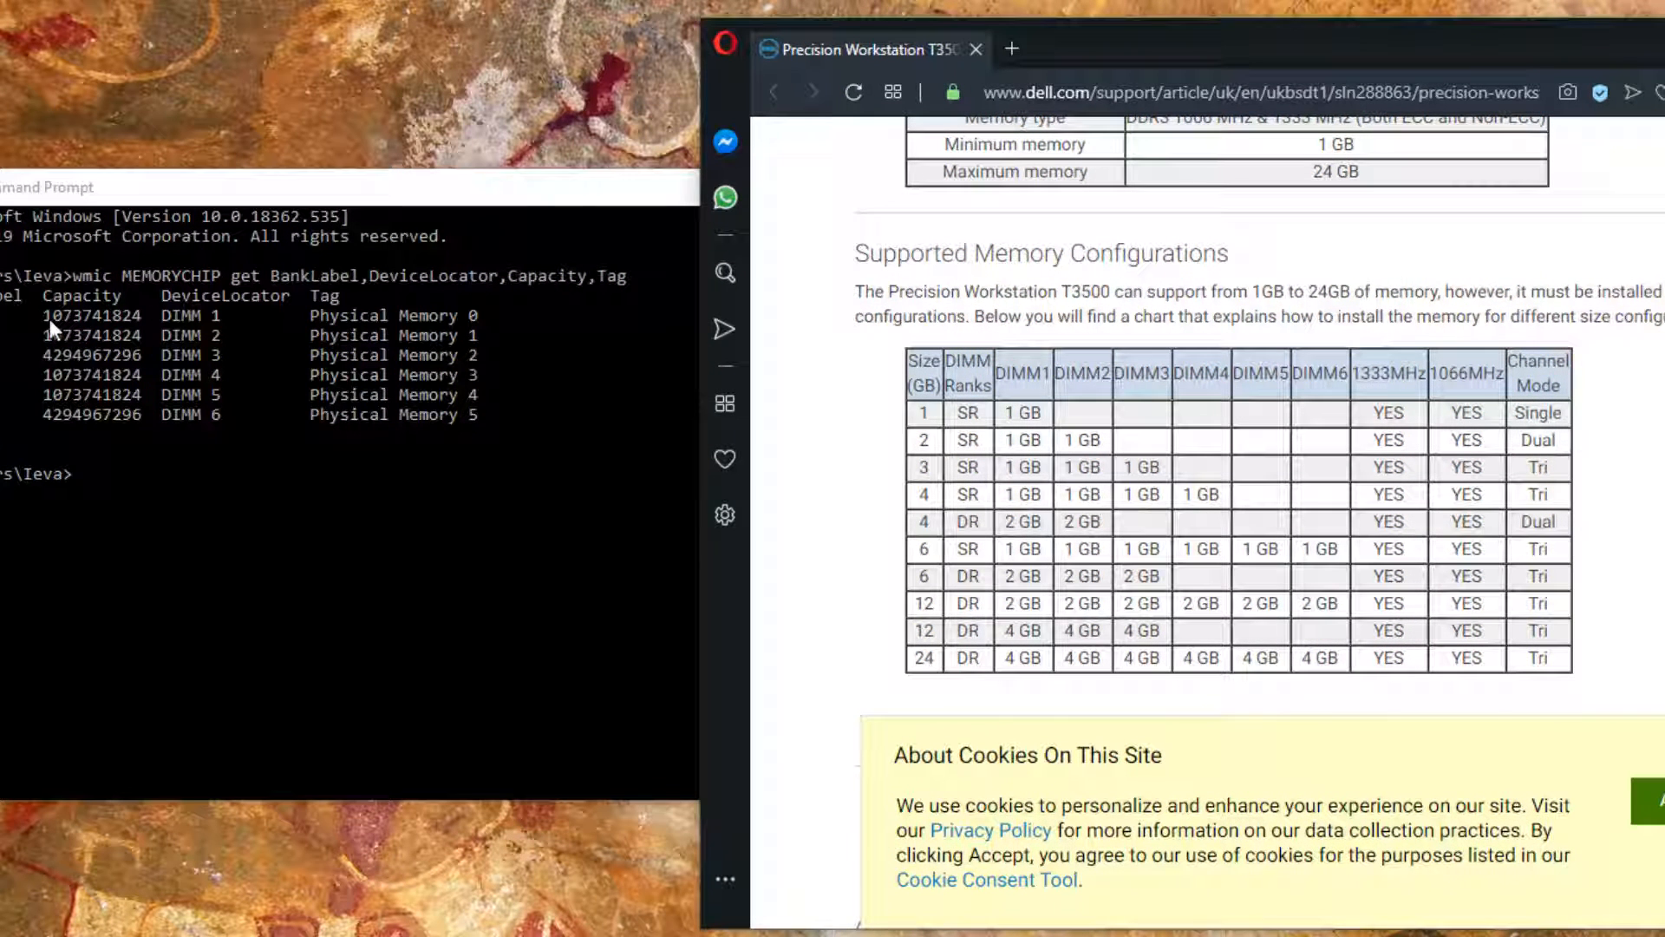
{"action": "mouse_move", "coordinate": [109, 328]}
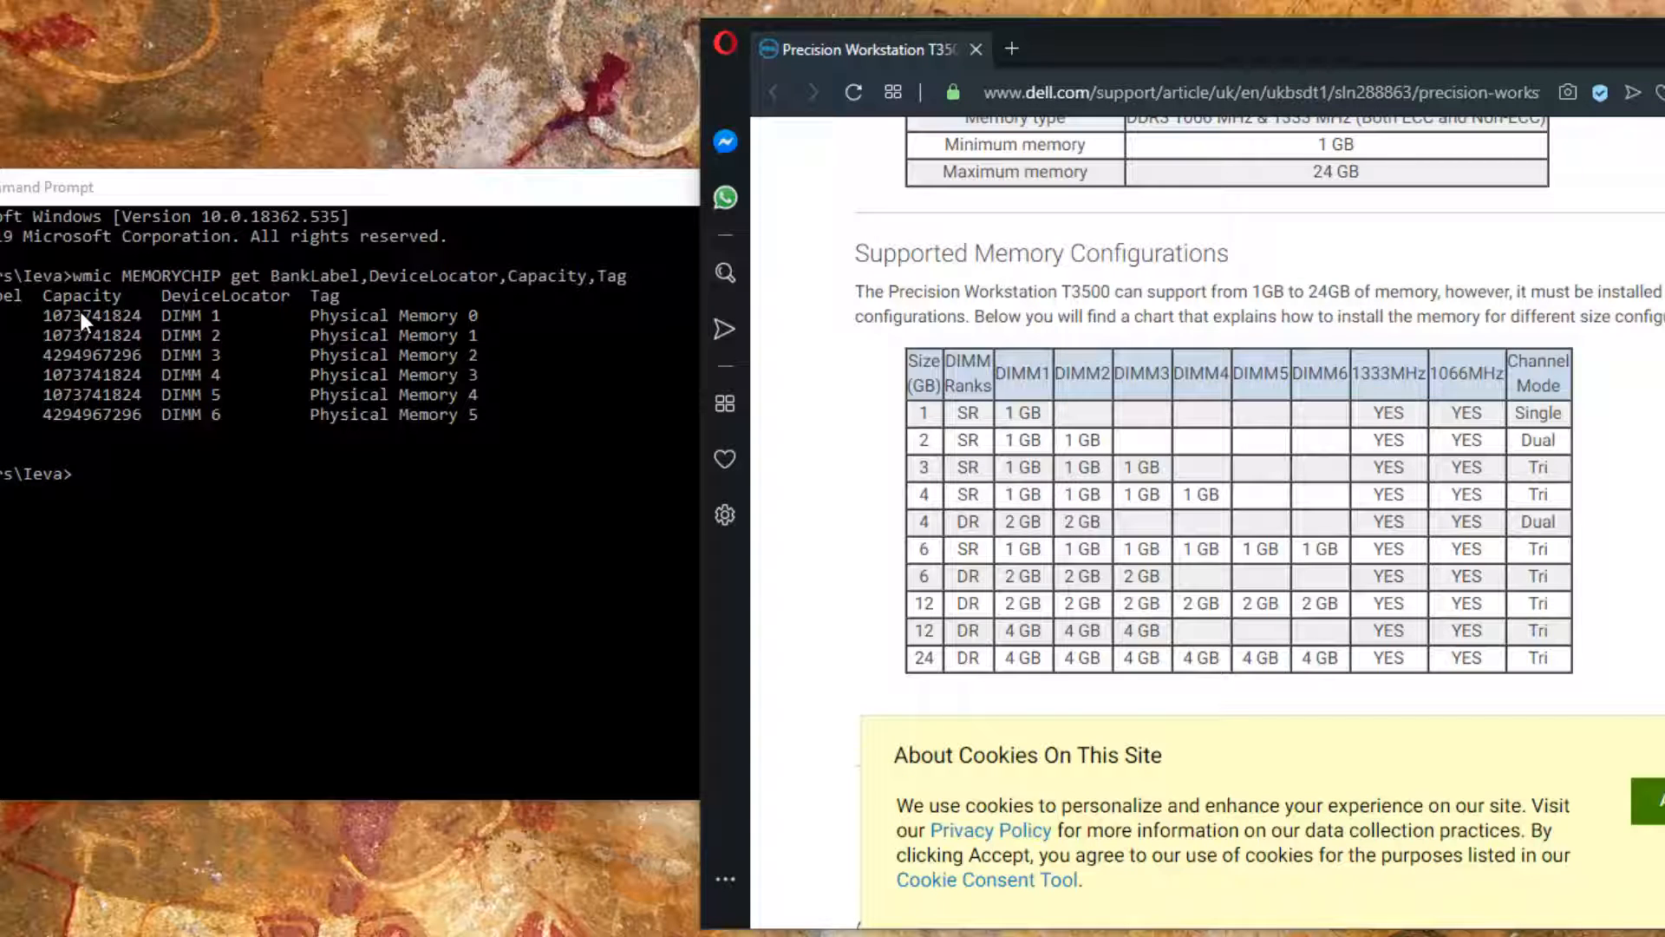
{"action": "mouse_move", "coordinate": [65, 344]}
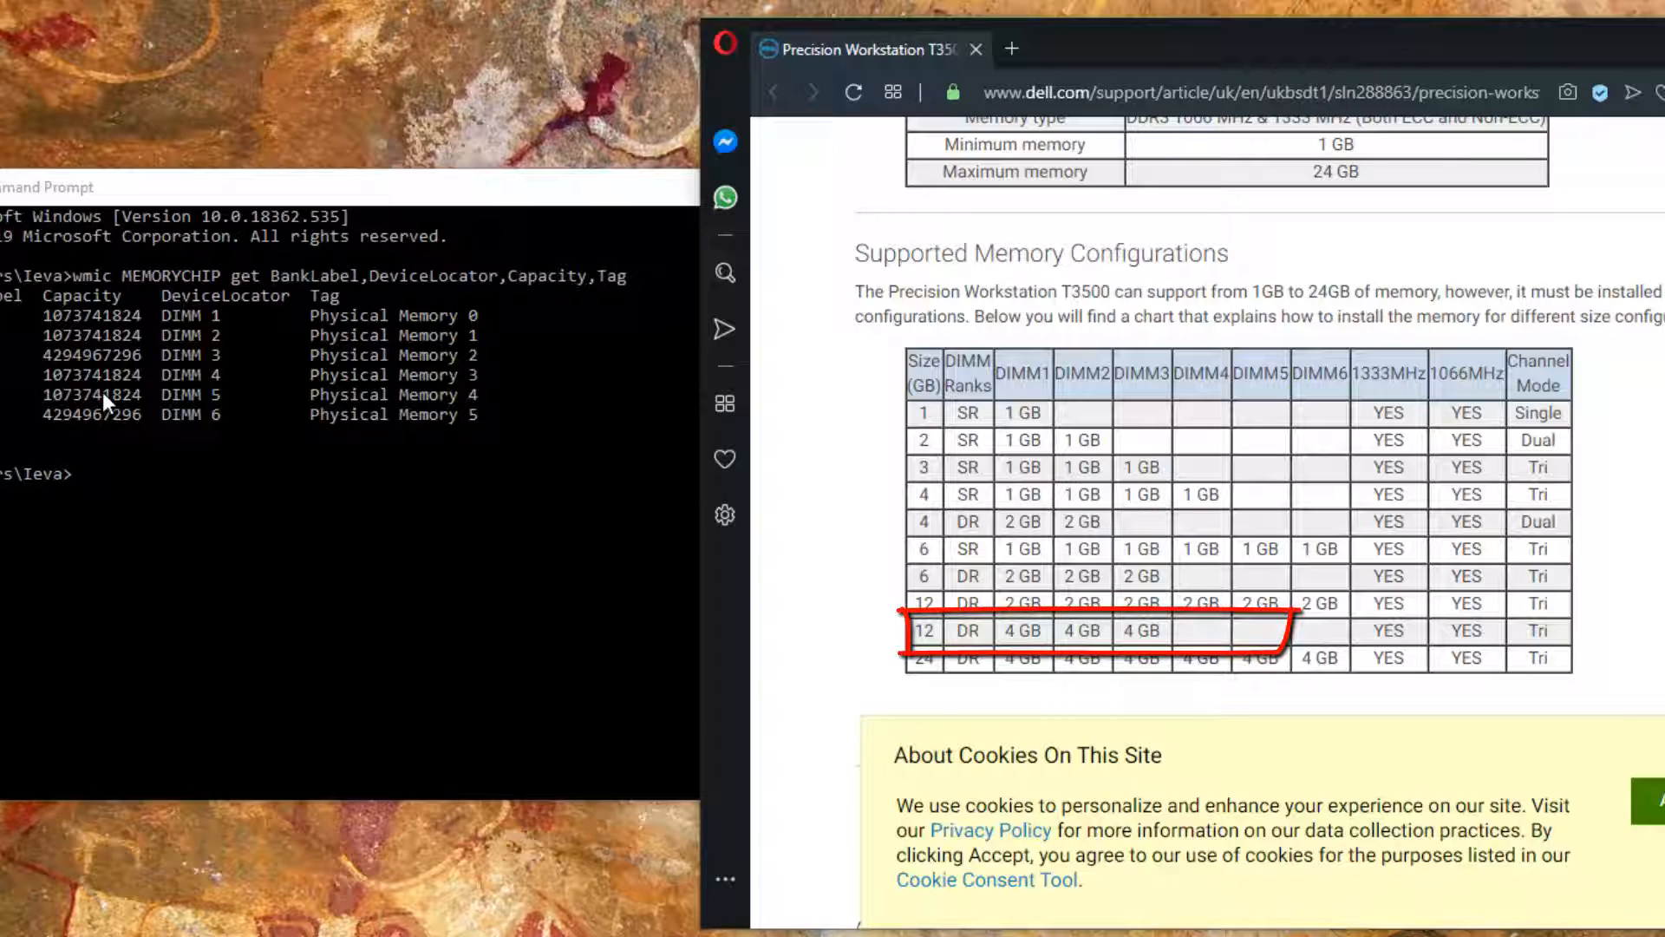
{"action": "mouse_move", "coordinate": [87, 355]}
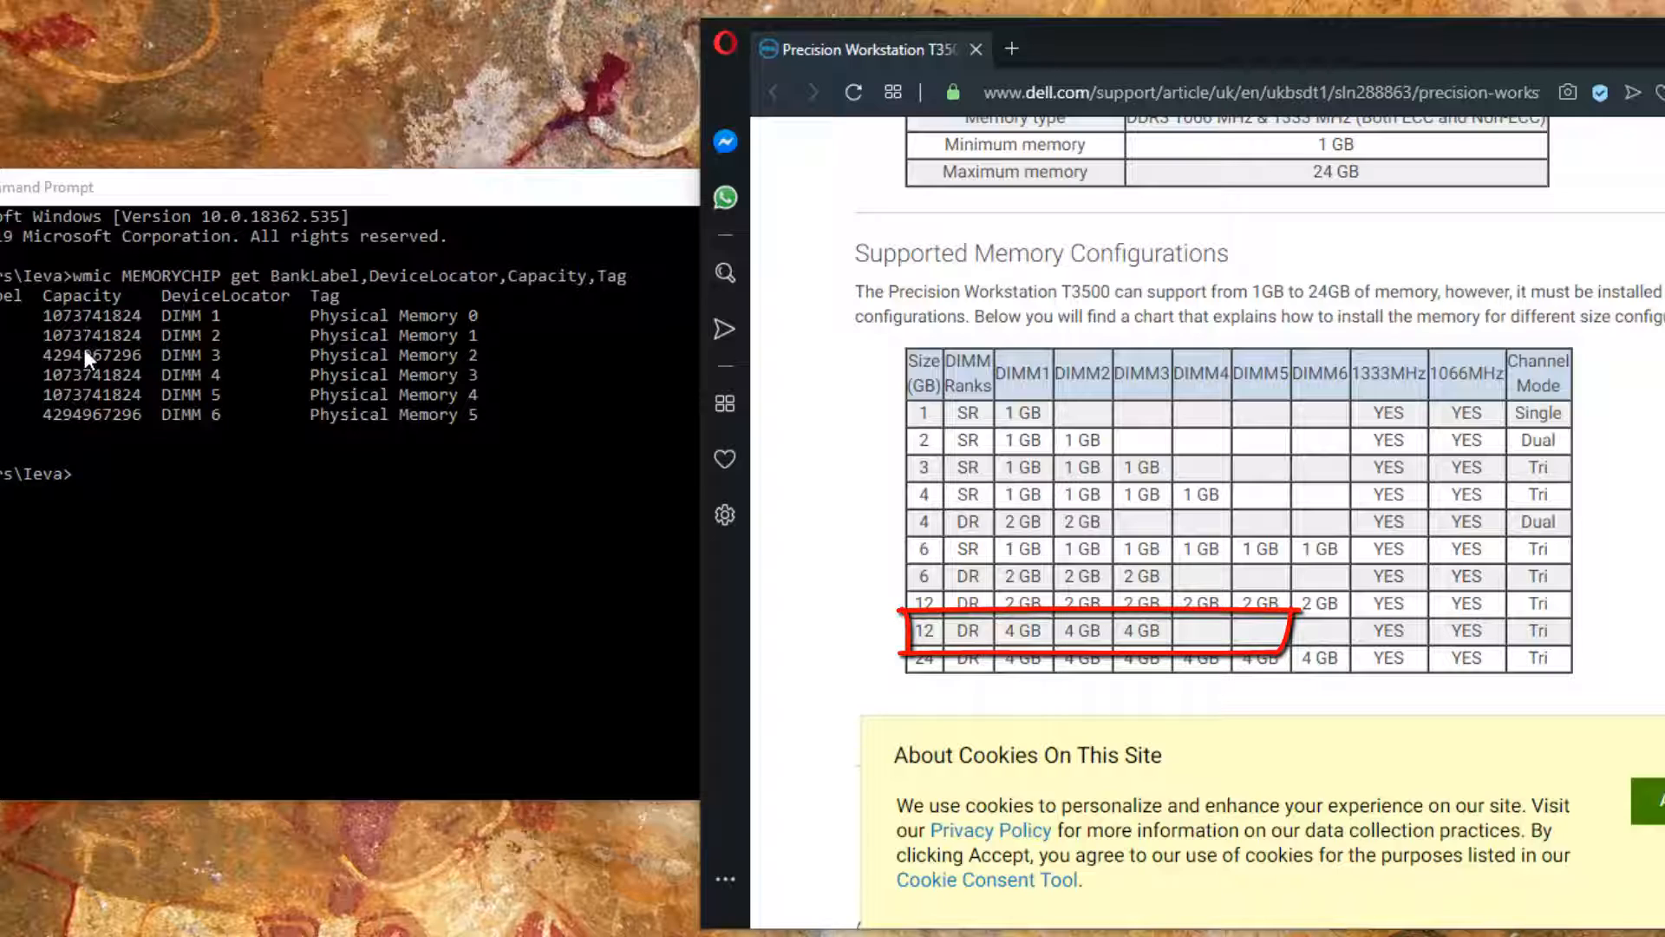
{"action": "mouse_move", "coordinate": [1067, 633]}
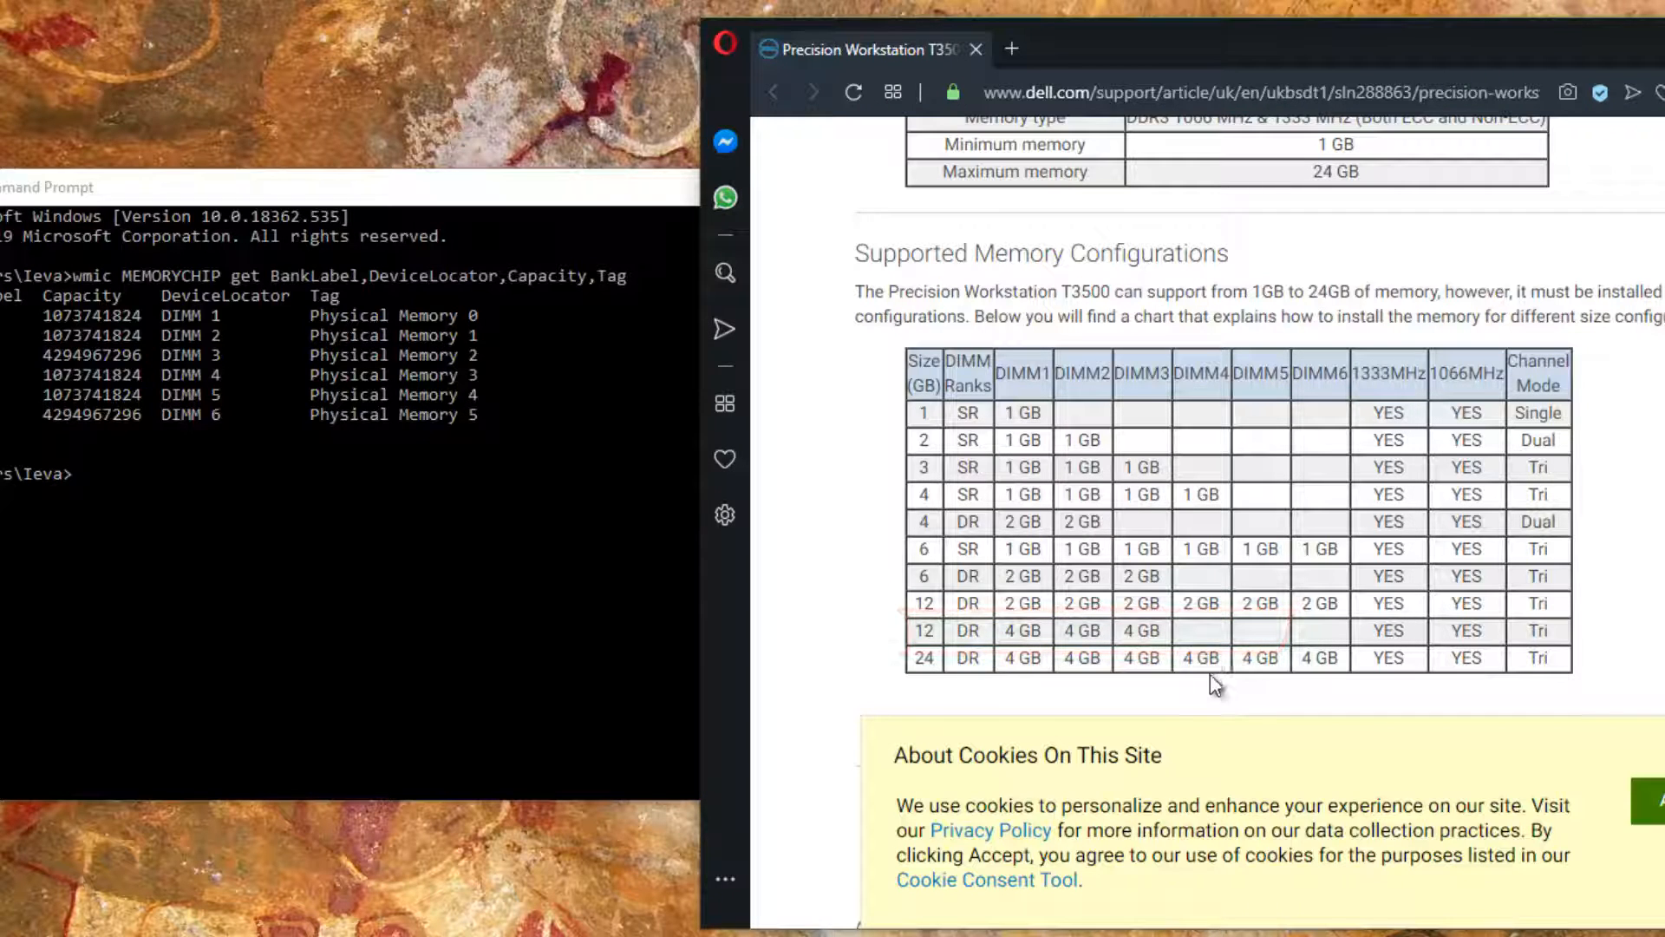
{"action": "mouse_move", "coordinate": [1314, 688]}
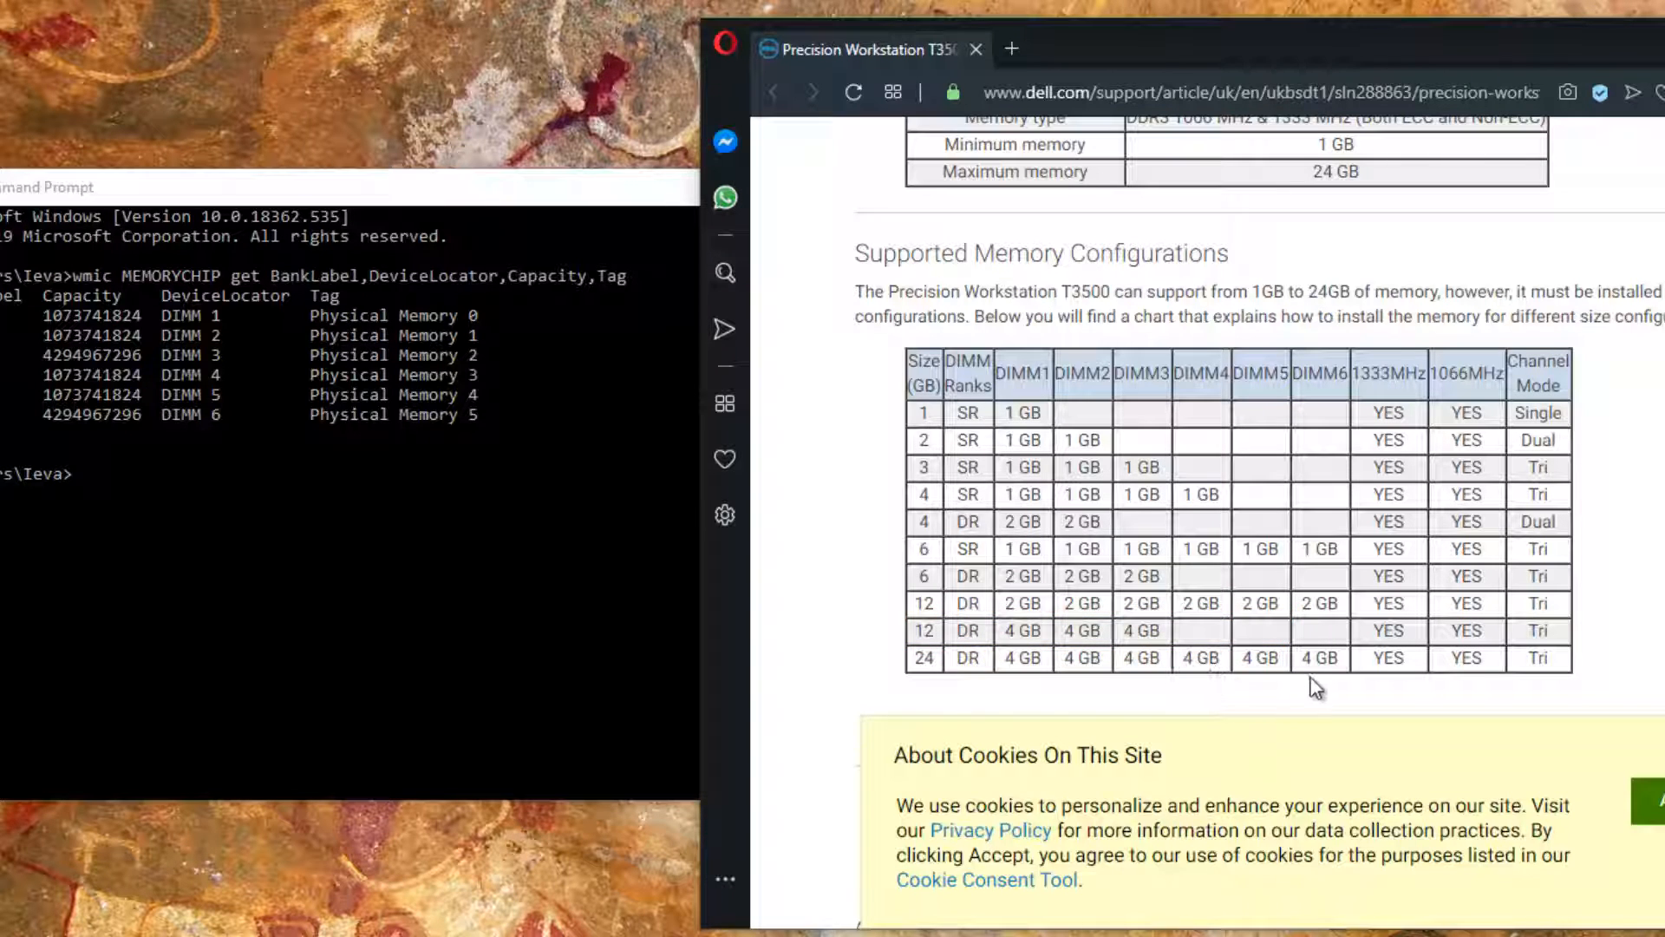
{"action": "mouse_move", "coordinate": [1226, 696]}
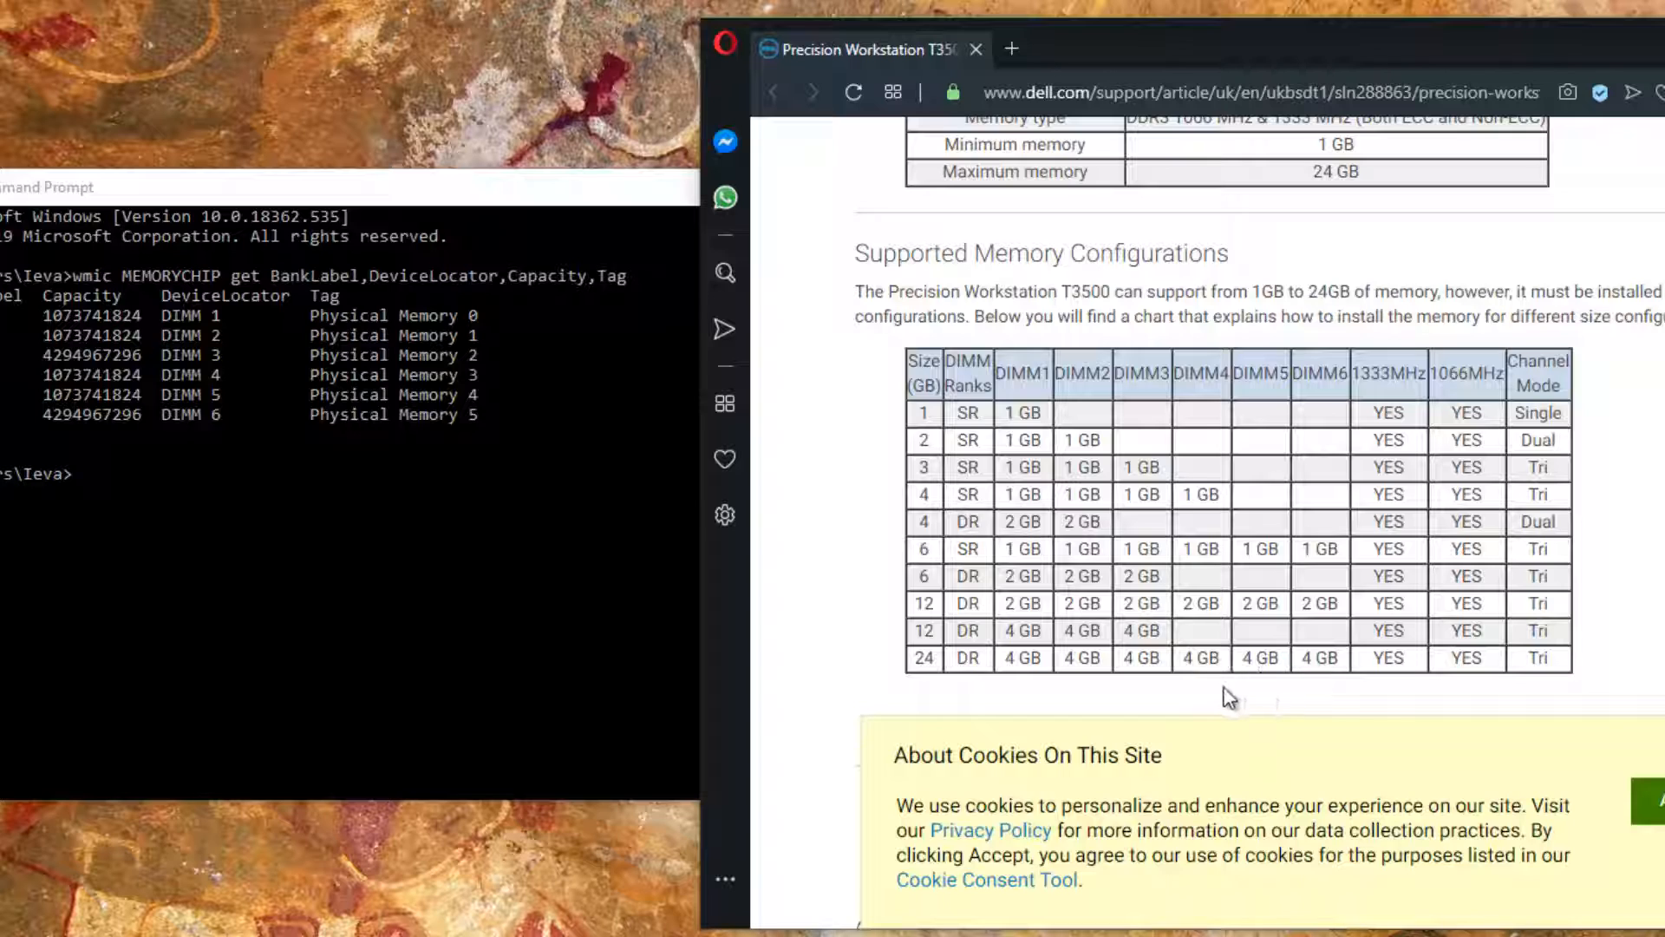
{"action": "mouse_move", "coordinate": [1213, 710]}
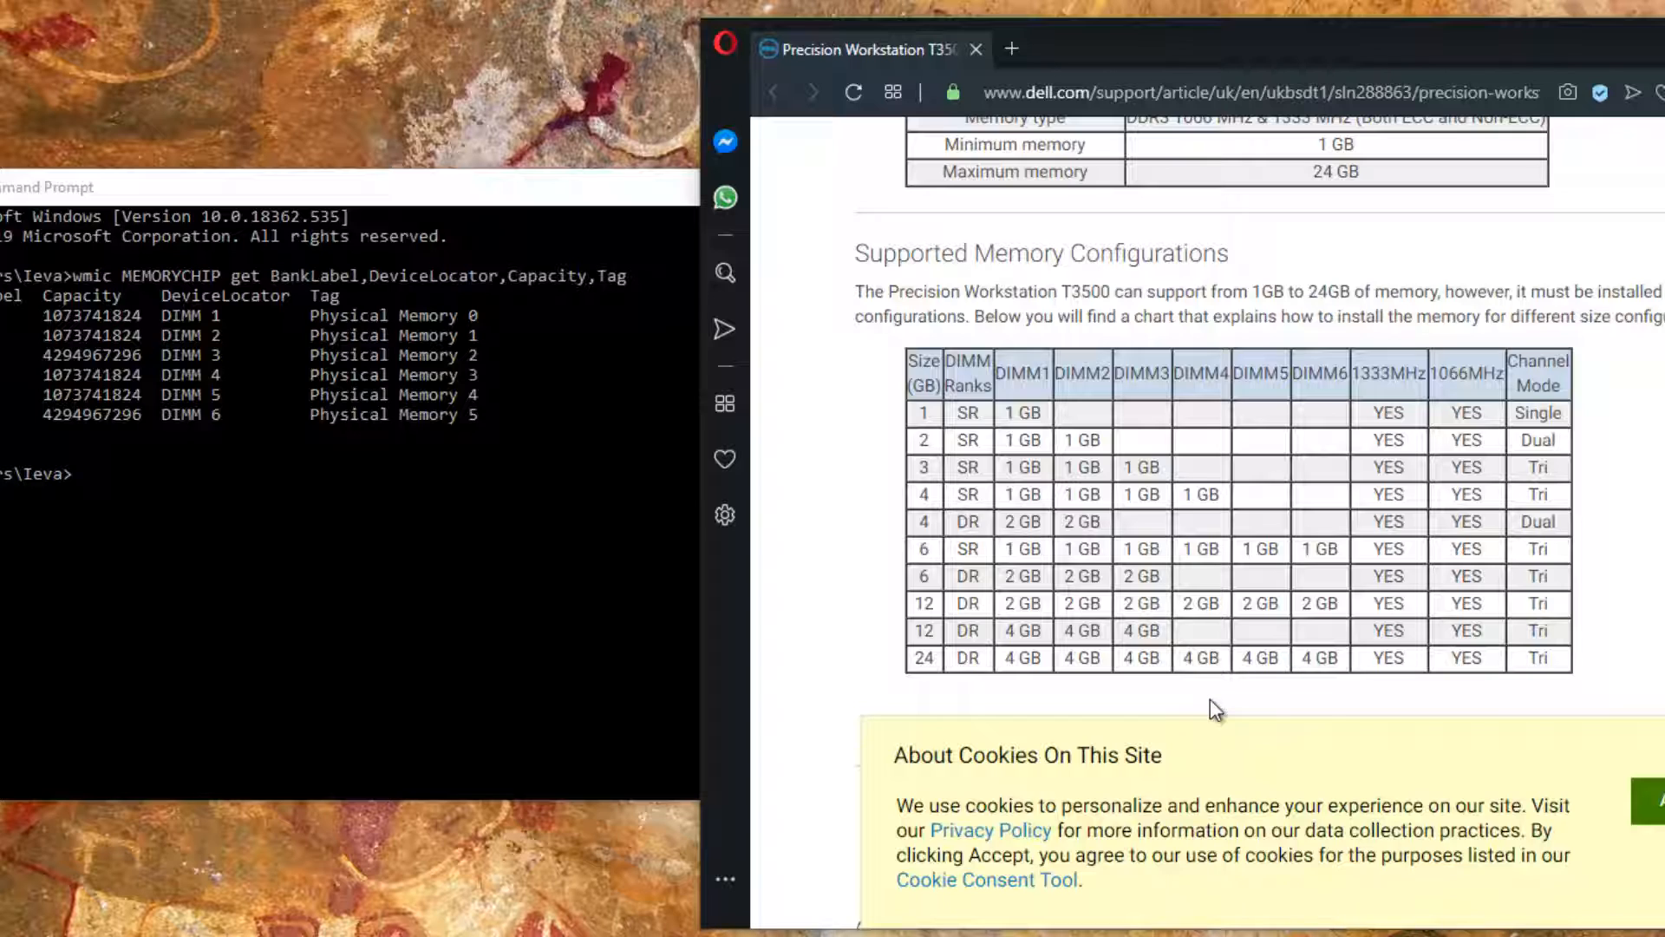